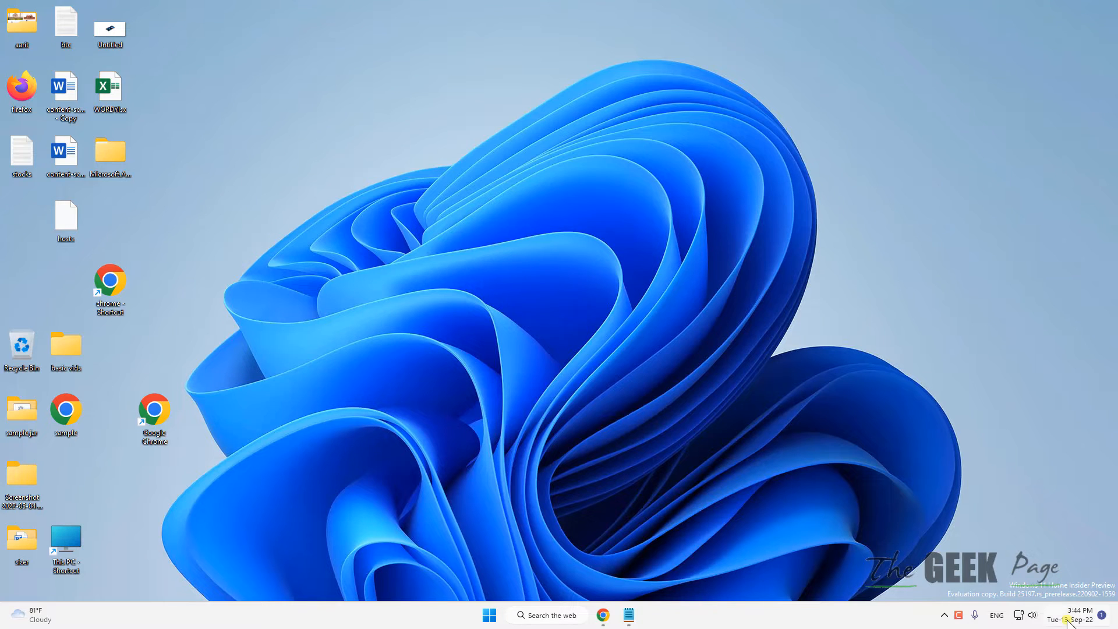
{"action": "mouse_move", "coordinate": [1078, 615]}
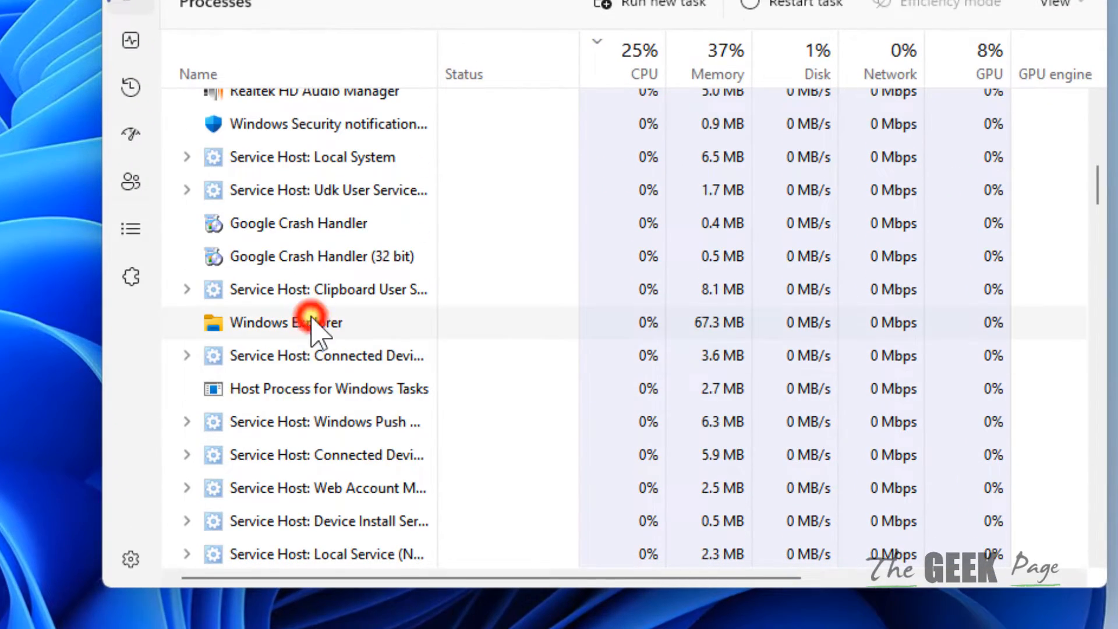
Step: Restart the Windows Explorer process from the Processes list, then dismiss Task Manager
{"action": "right_click", "coordinate": [285, 322]}
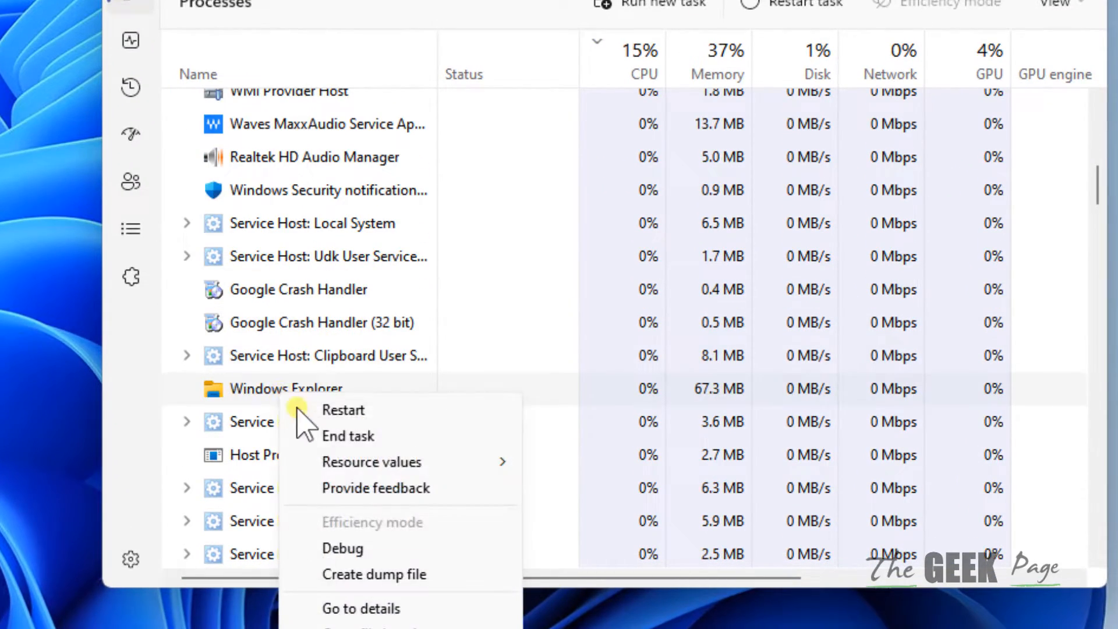
{"action": "left_click", "coordinate": [343, 408]}
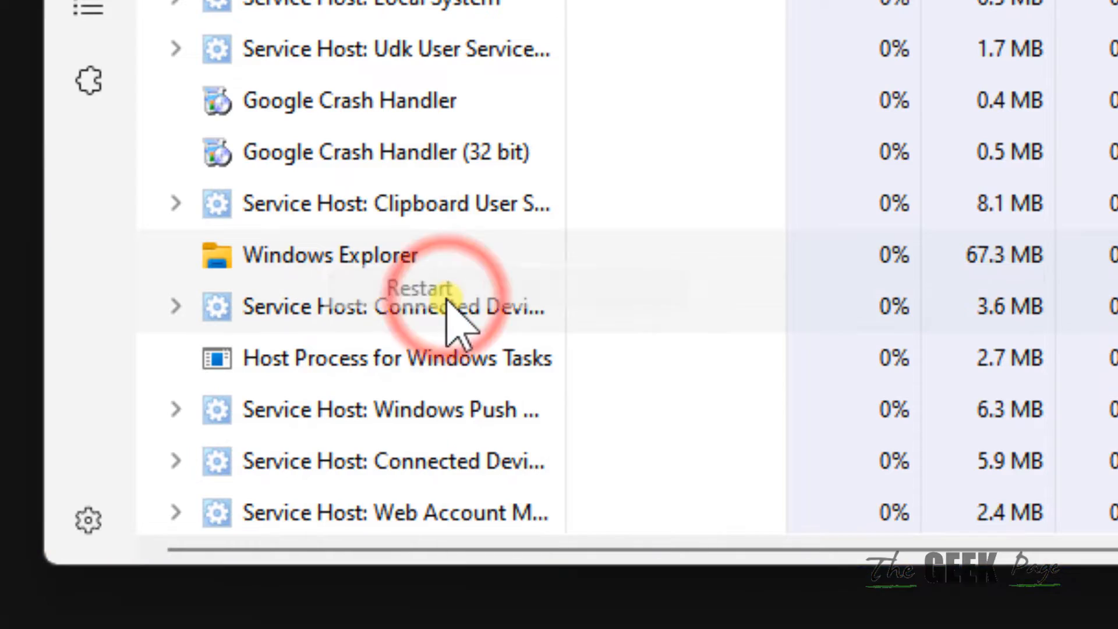
{"action": "left_click", "coordinate": [419, 287]}
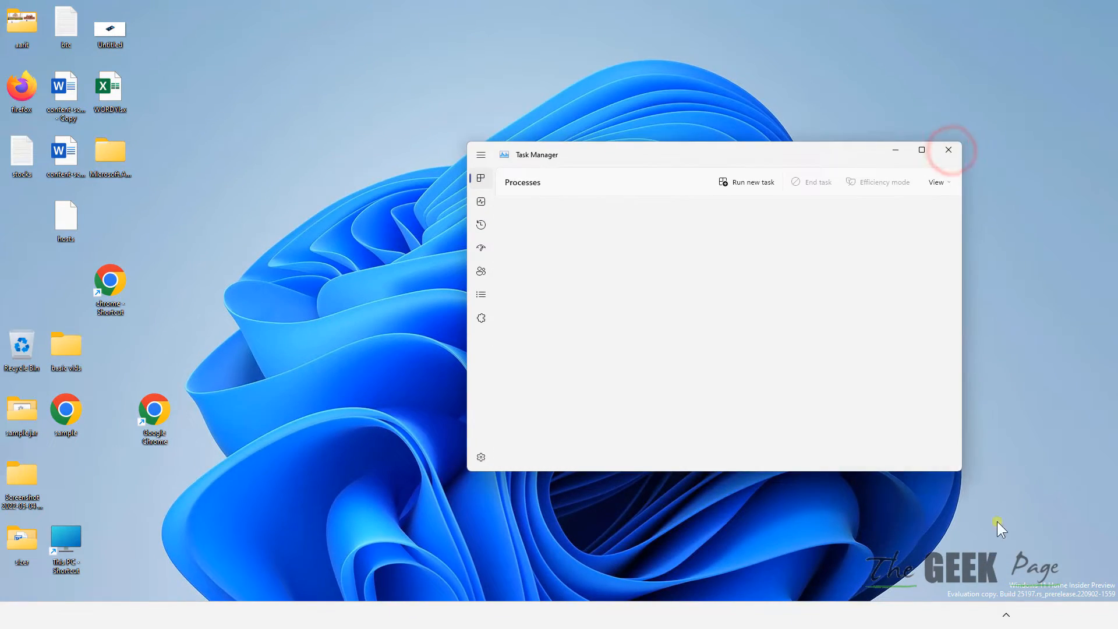
{"action": "left_click", "coordinate": [947, 151]}
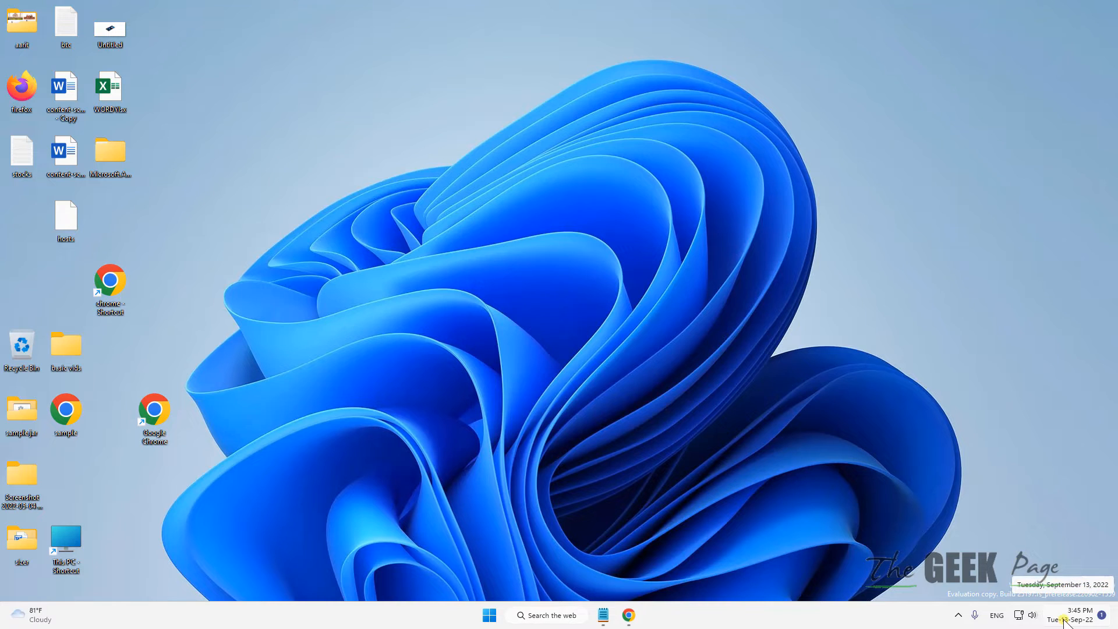
{"action": "mouse_move", "coordinate": [706, 314]}
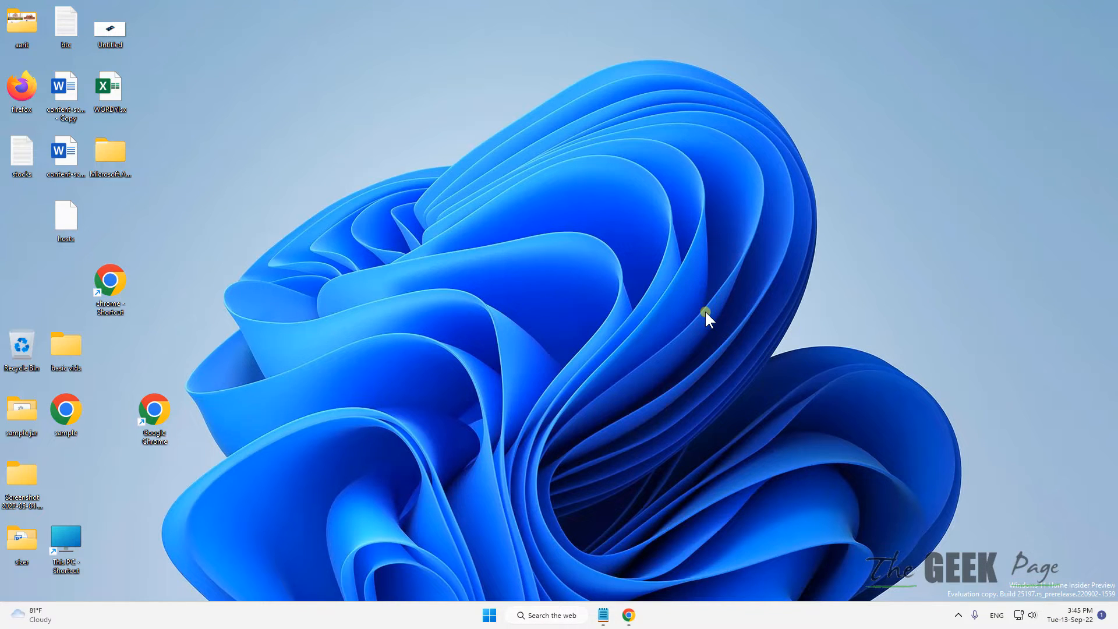
{"action": "mouse_move", "coordinate": [705, 332]}
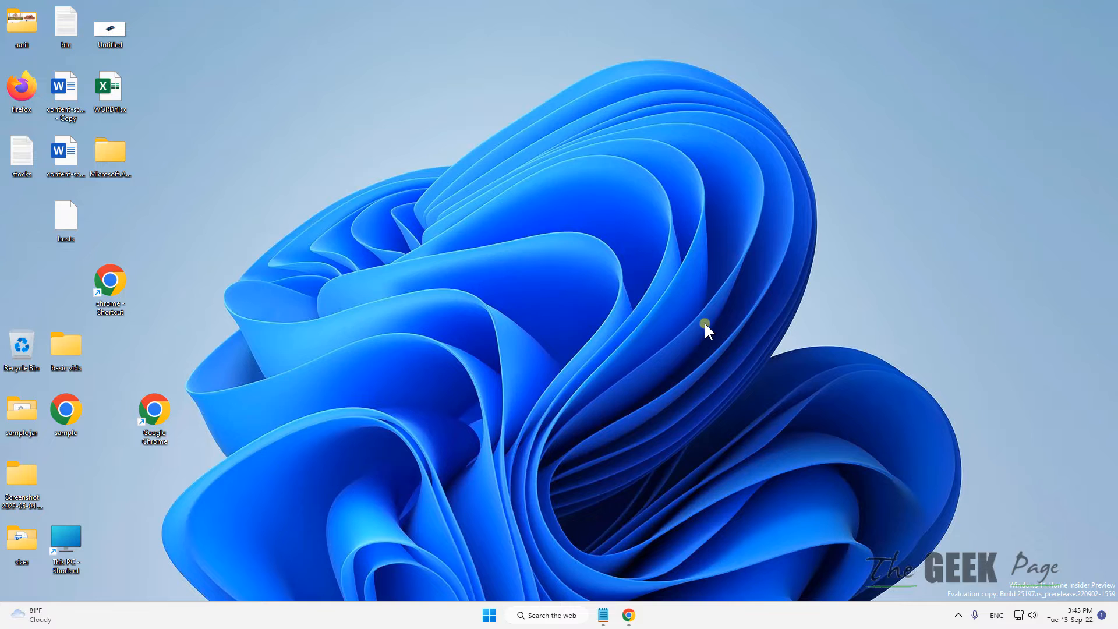
{"action": "mouse_move", "coordinate": [588, 524]}
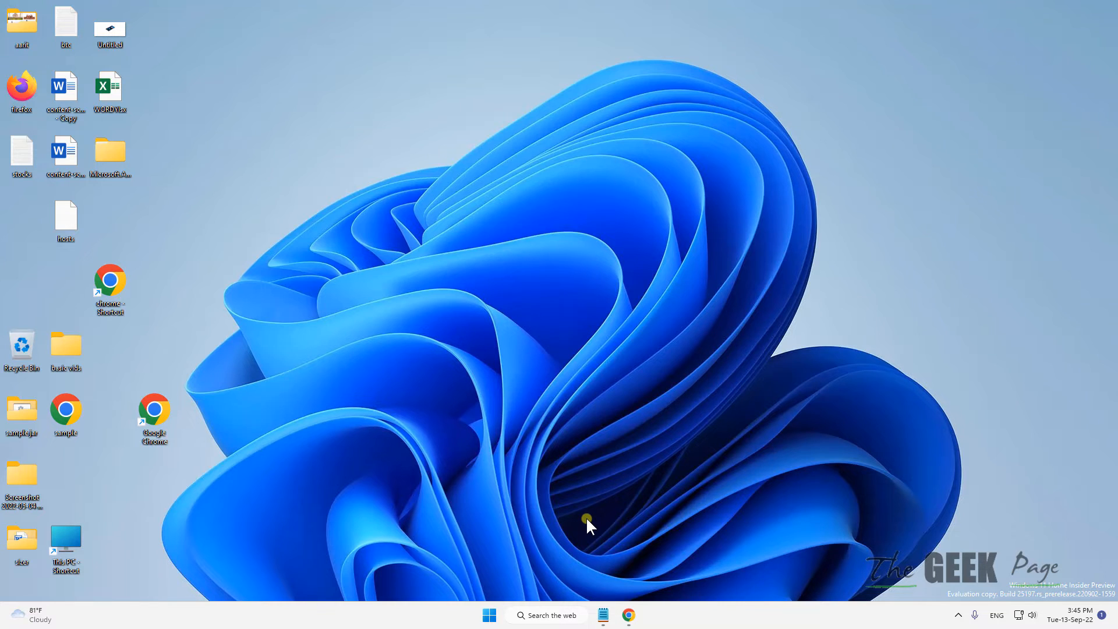
Step: Search for INTL.CPL and launch it to reach the Region Formats settings
{"action": "left_click", "coordinate": [546, 615]}
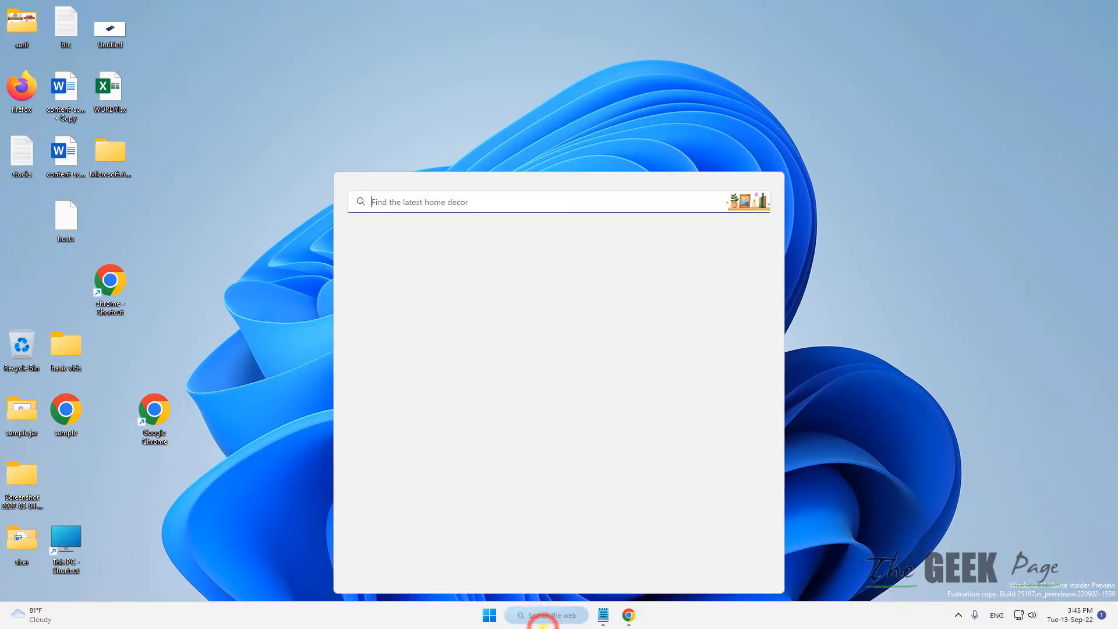
{"action": "type", "text": "IN"}
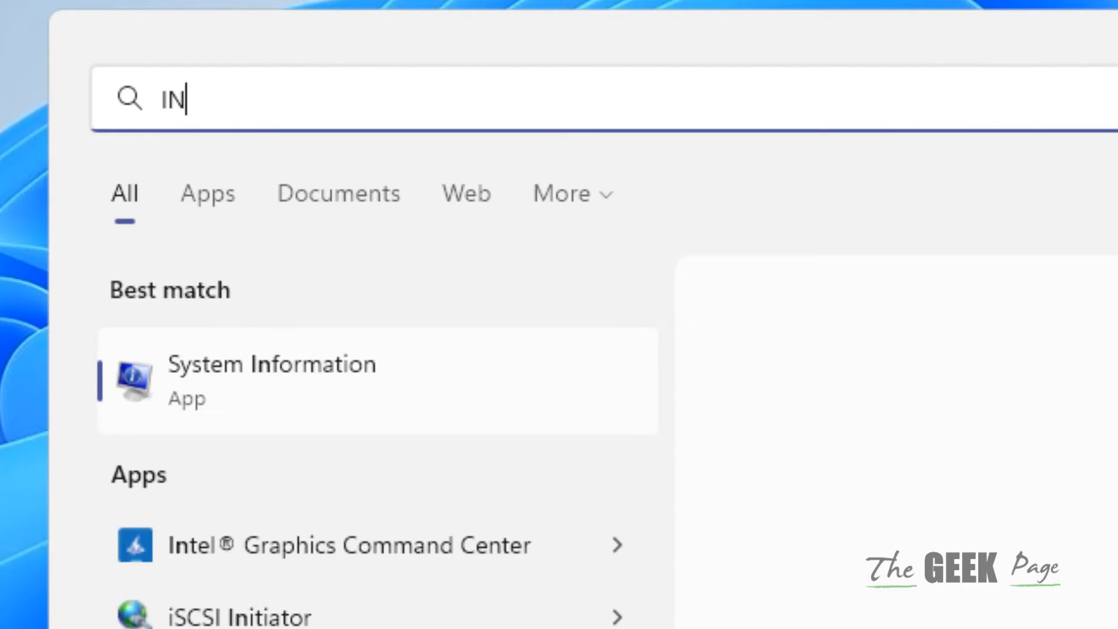
{"action": "type", "text": "TL.CPL"}
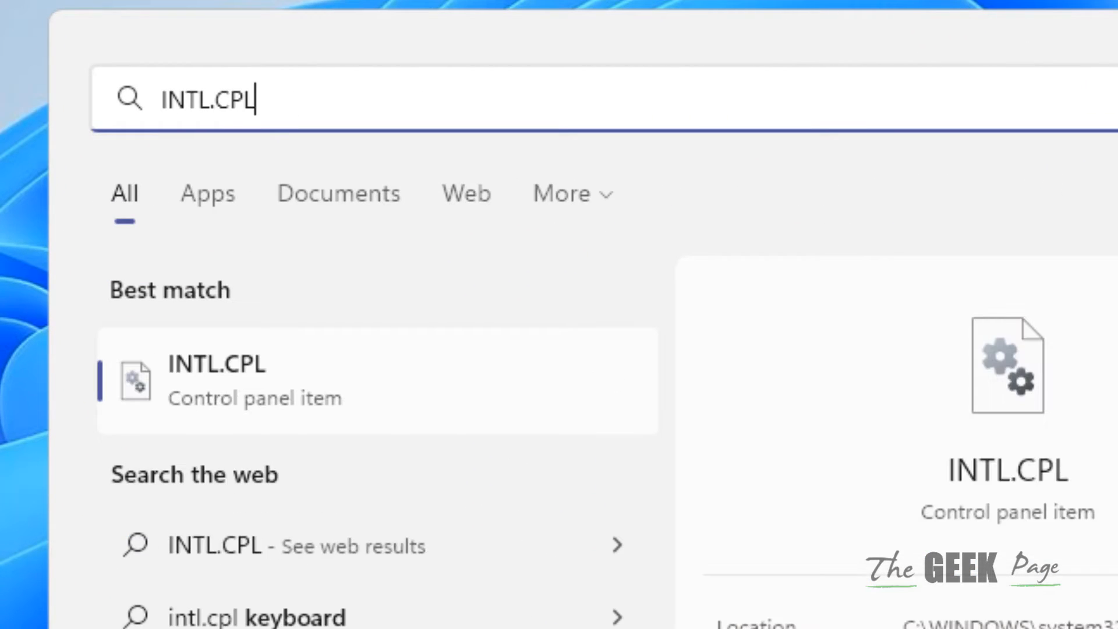
{"action": "left_click", "coordinate": [465, 192]}
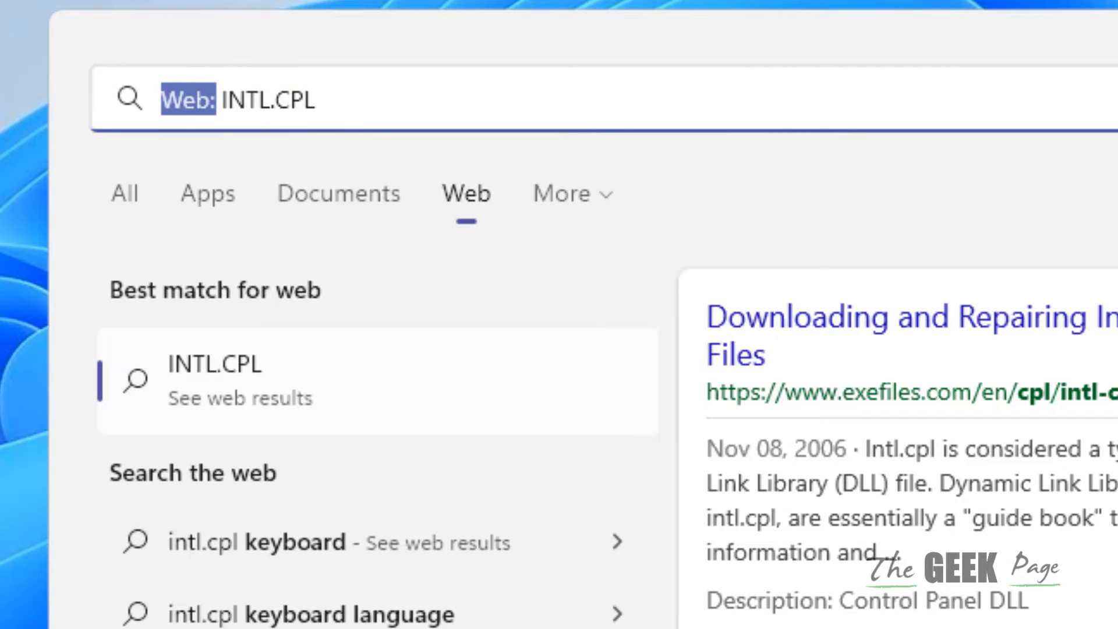
{"action": "left_click", "coordinate": [124, 192]}
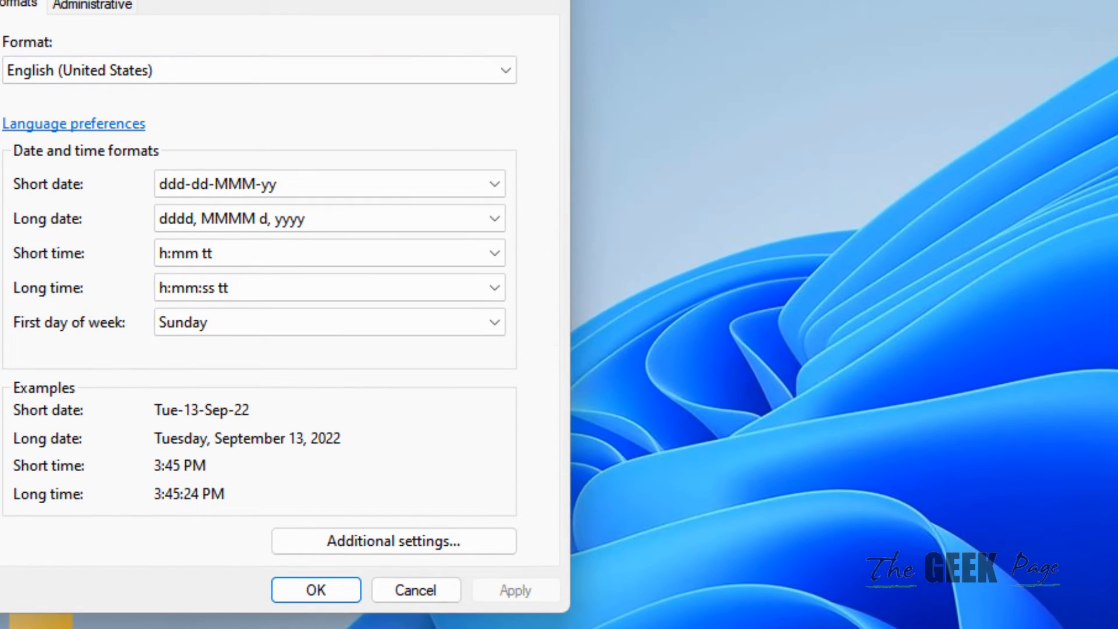
{"action": "mouse_move", "coordinate": [354, 552]}
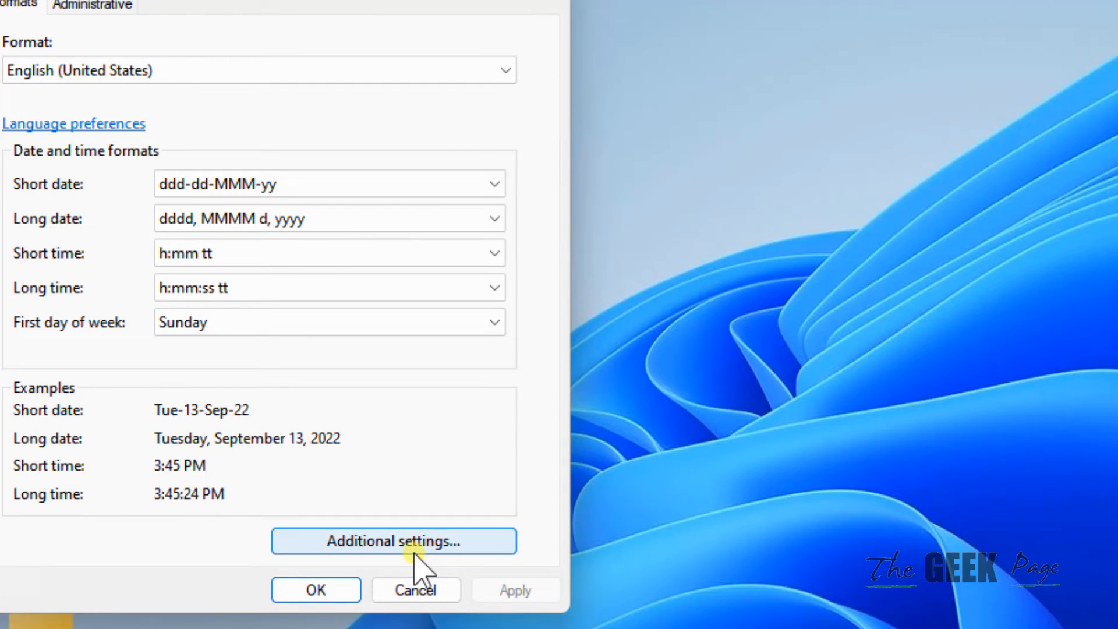
Step: Reset all format customizations via Additional settings, confirm both dialogs, and check the taskbar date pop-up (9/13/2022)
{"action": "left_click", "coordinate": [392, 541]}
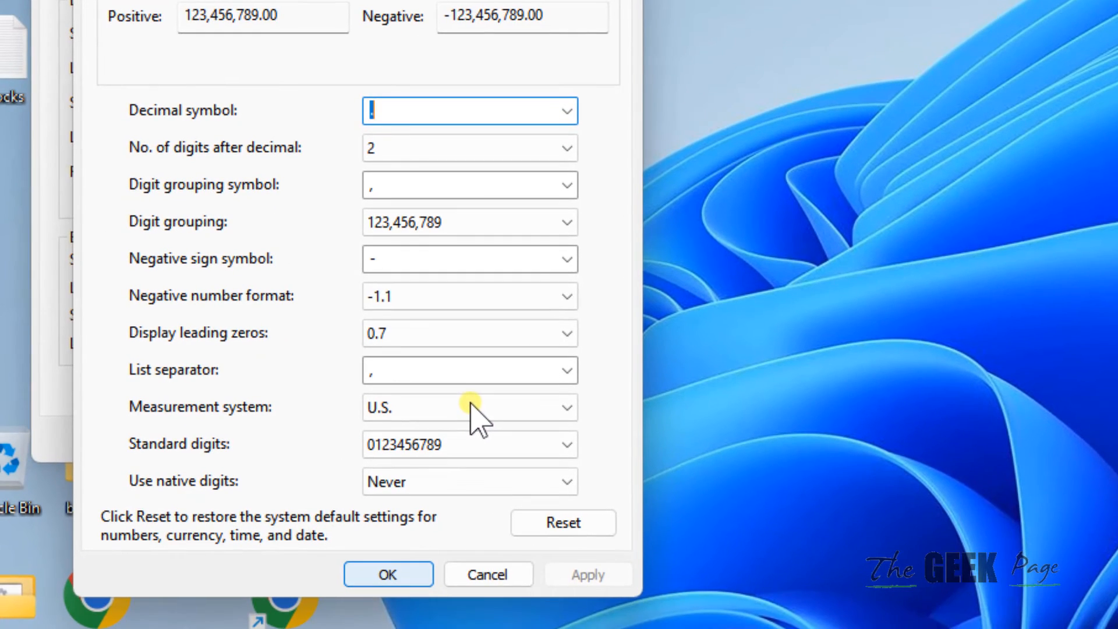
{"action": "left_click", "coordinate": [562, 523]}
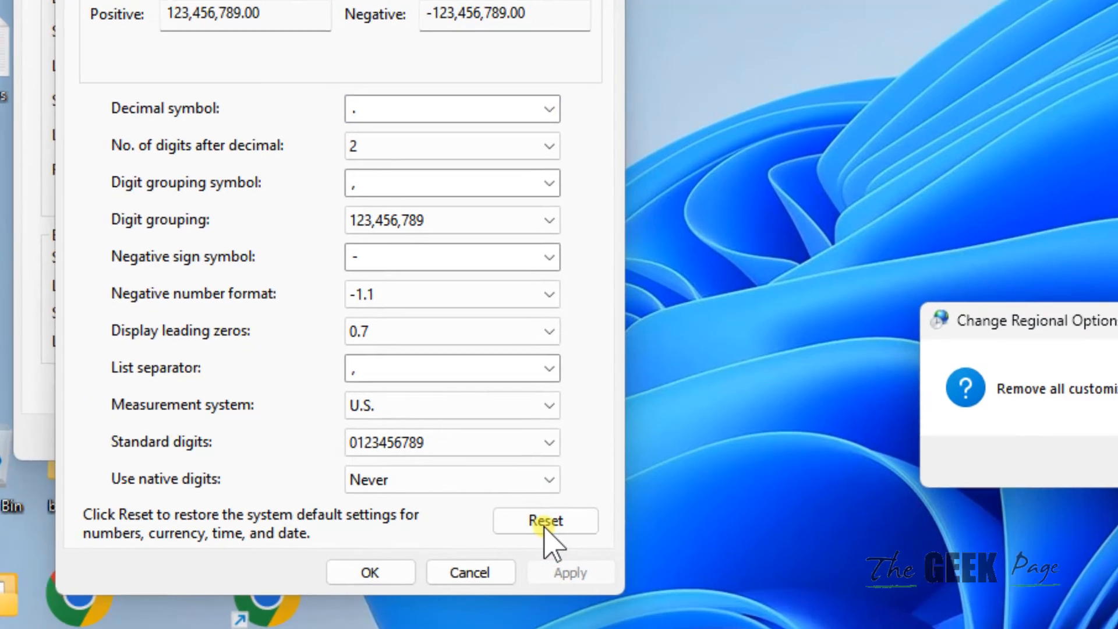
{"action": "left_click", "coordinate": [545, 521]}
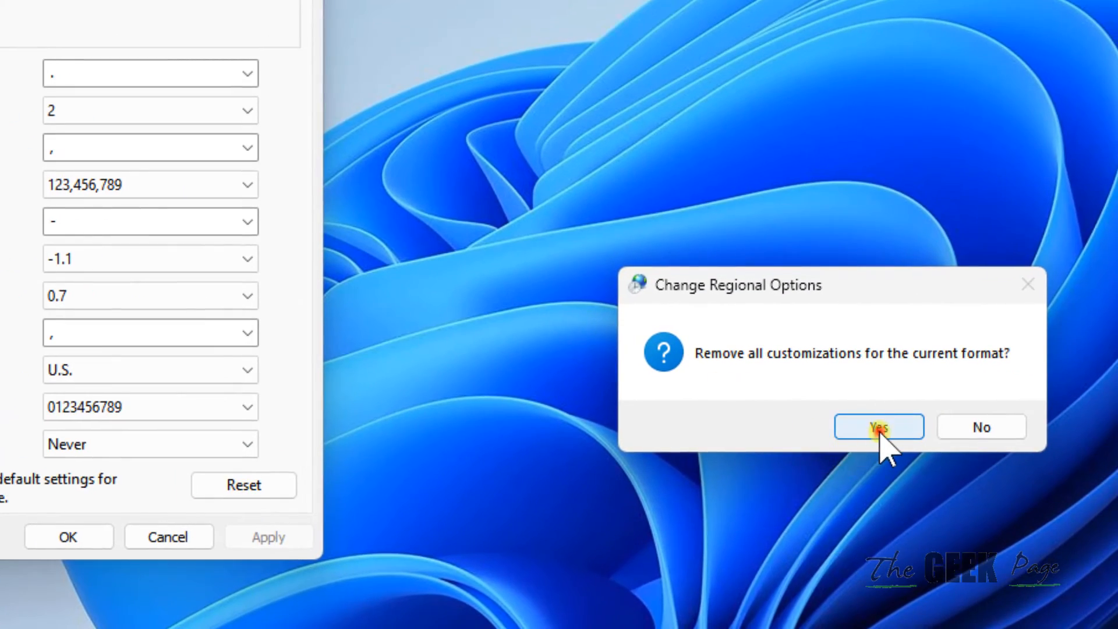
{"action": "left_click", "coordinate": [878, 426]}
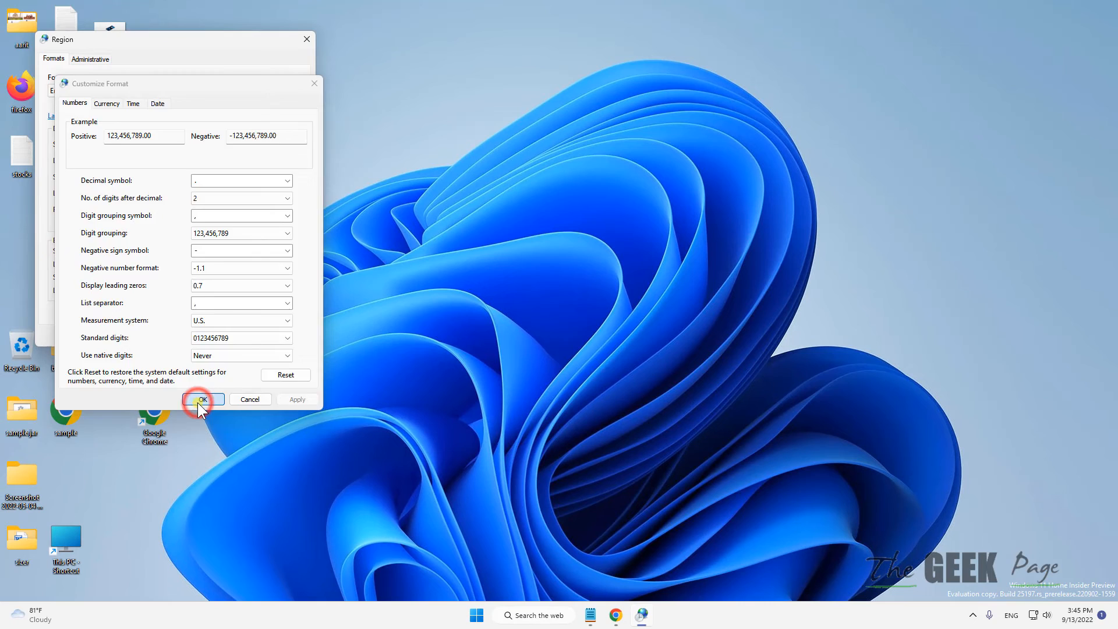
{"action": "left_click", "coordinate": [201, 399]}
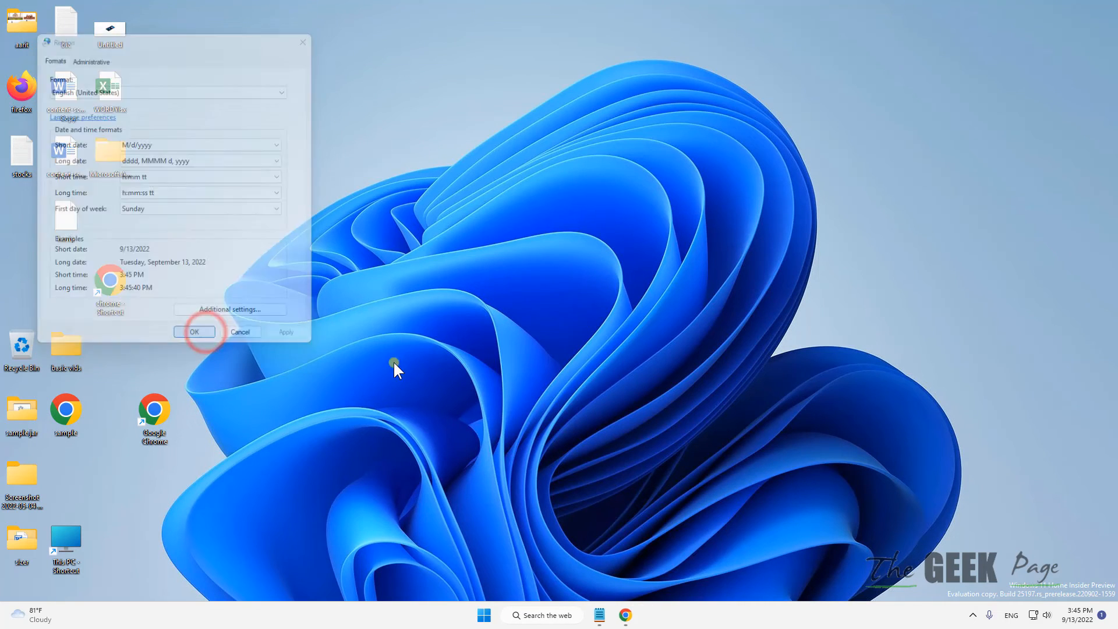
{"action": "left_click", "coordinate": [195, 332]}
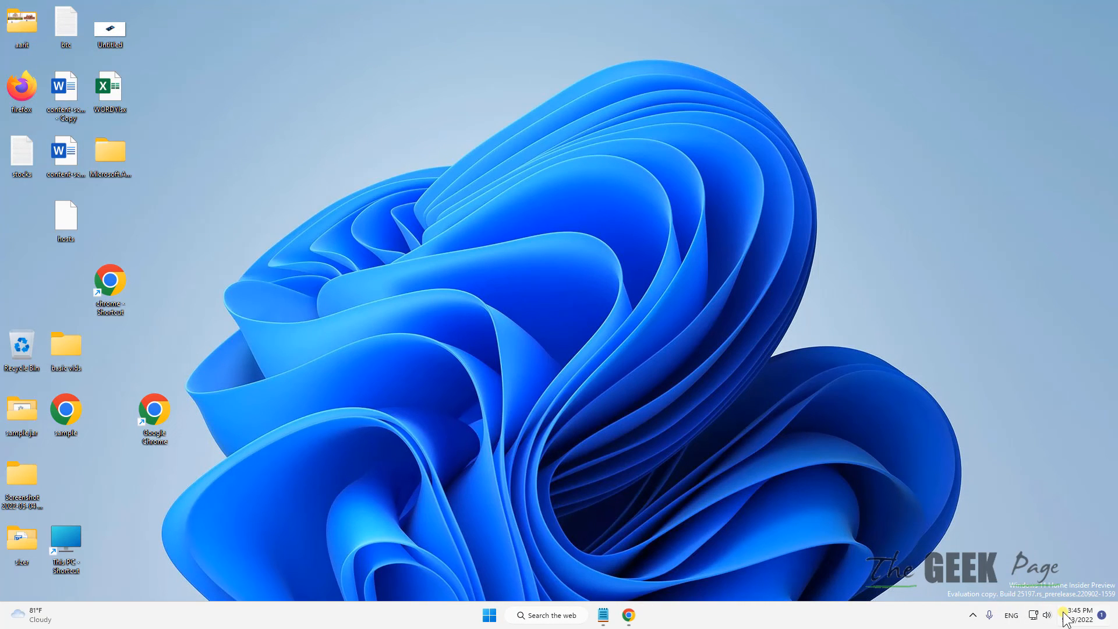
{"action": "mouse_move", "coordinate": [812, 351]}
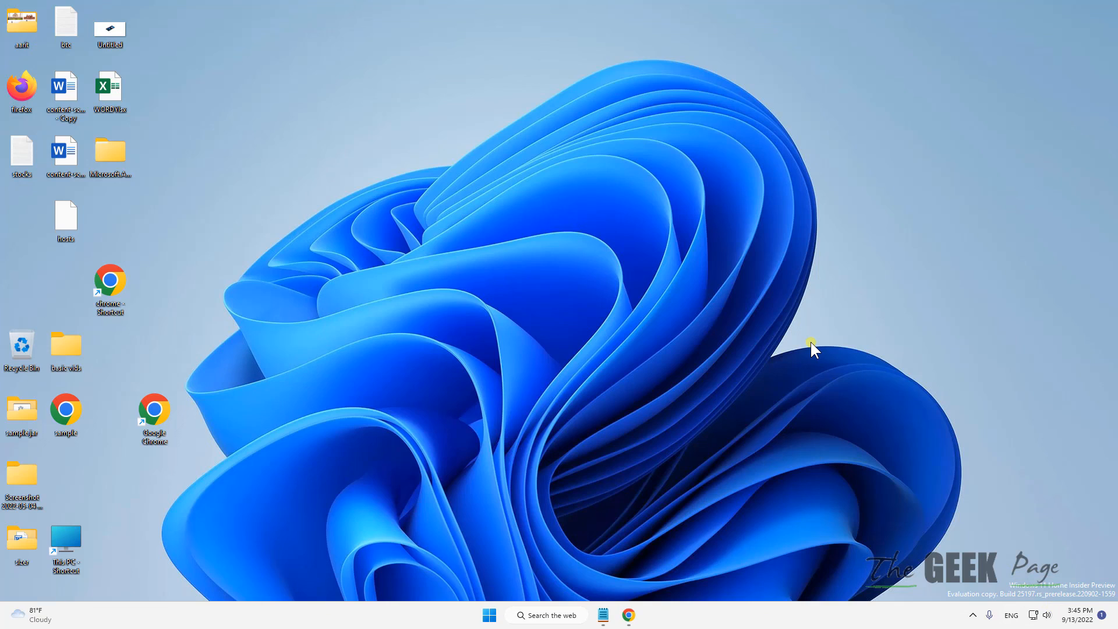